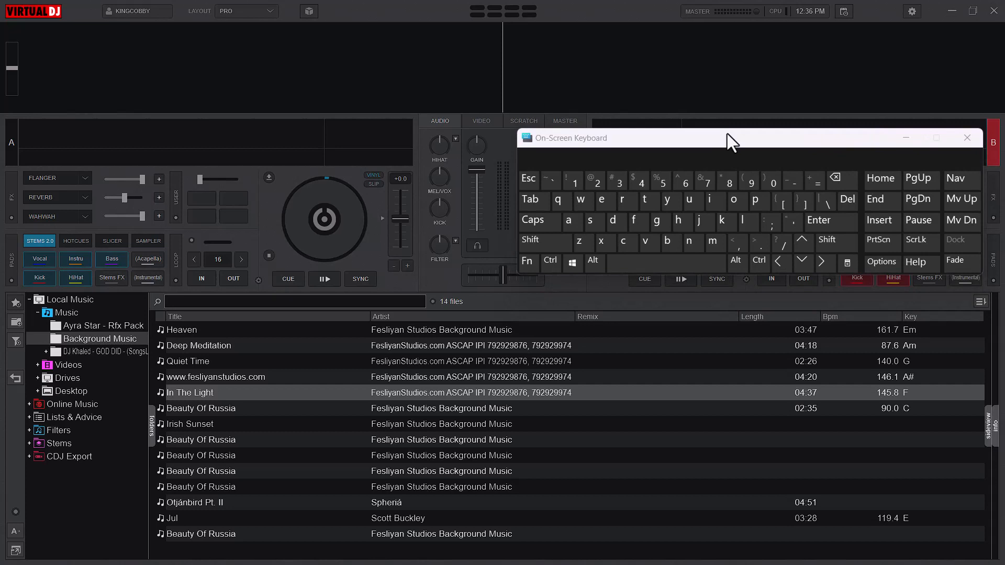
{"action": "mouse_move", "coordinate": [731, 134]}
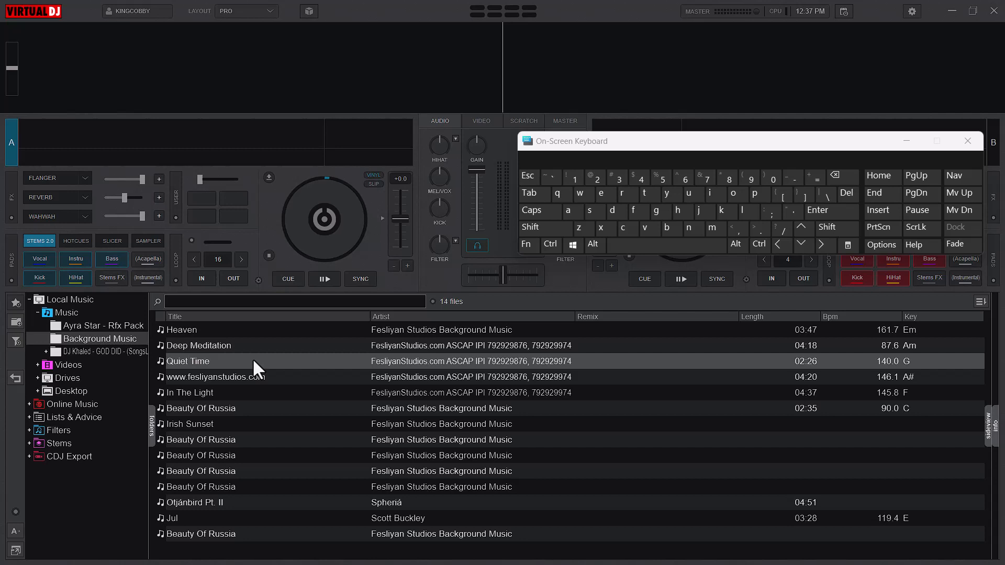
Step: Load Quiet Time onto deck A with Ctrl held, then hold Ctrl again for deck B
{"action": "left_click", "coordinate": [549, 244]}
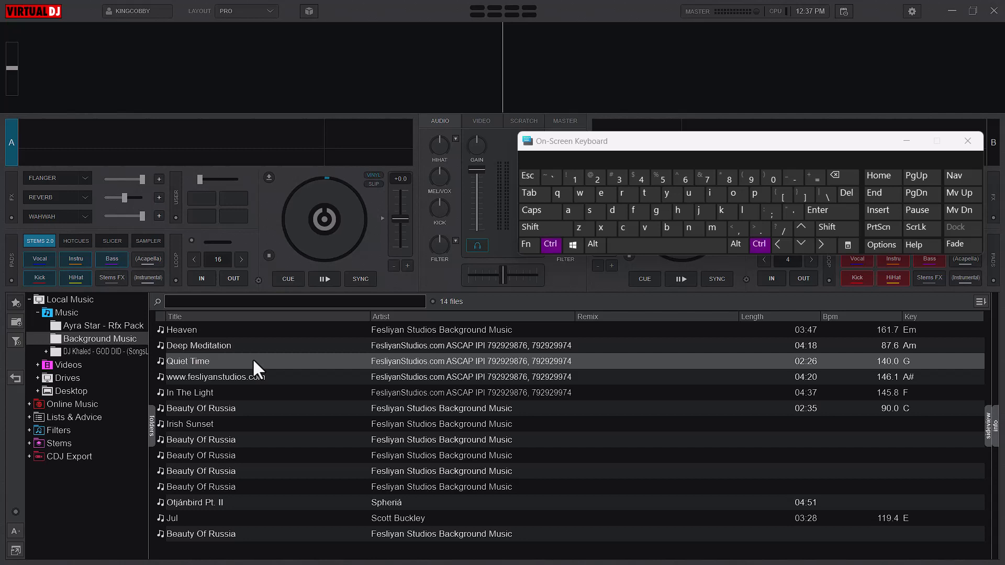
{"action": "double_click", "coordinate": [188, 360]}
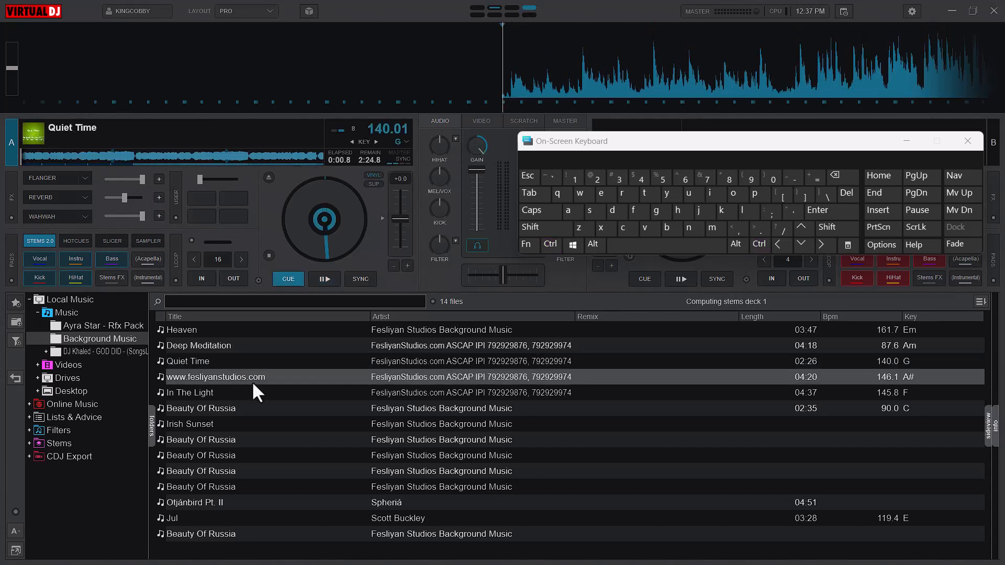
{"action": "left_click", "coordinate": [550, 244]}
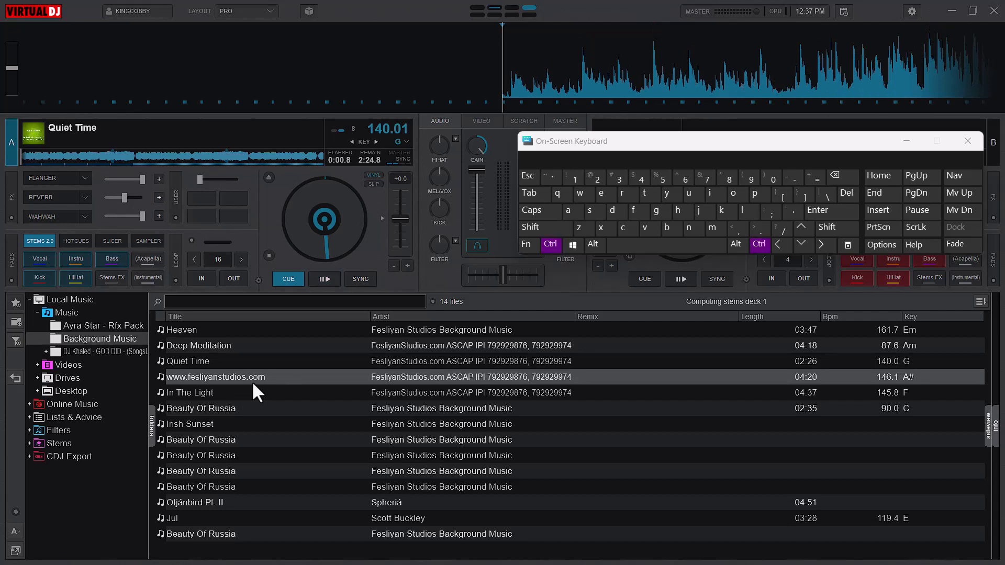
{"action": "mouse_move", "coordinate": [544, 294]}
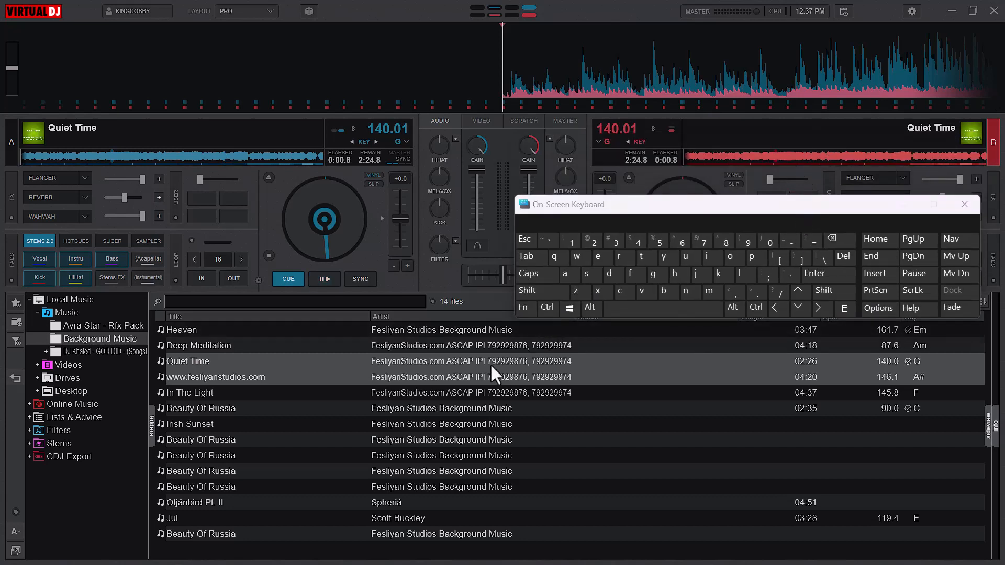
{"action": "mouse_move", "coordinate": [711, 170]}
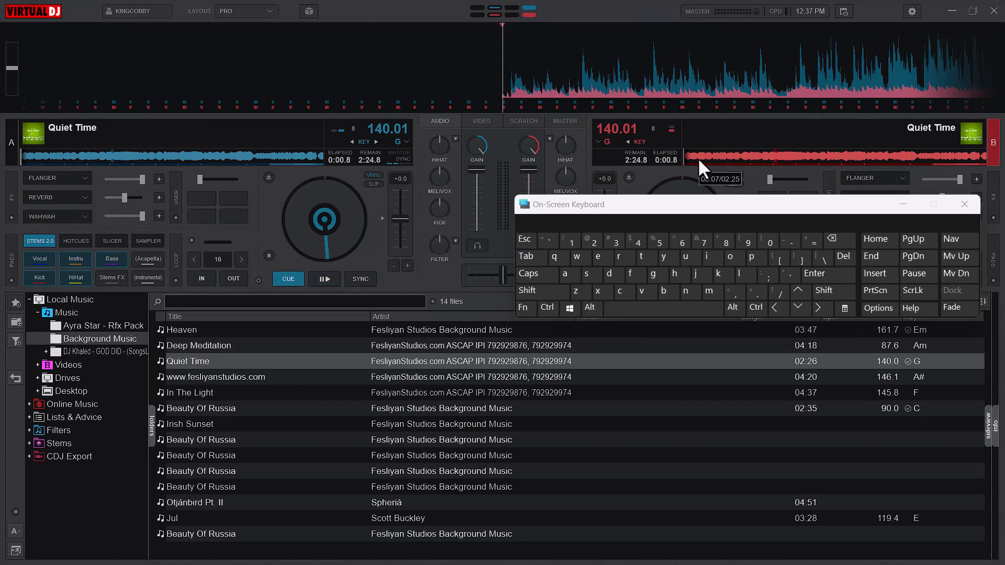
{"action": "left_click", "coordinate": [324, 279]}
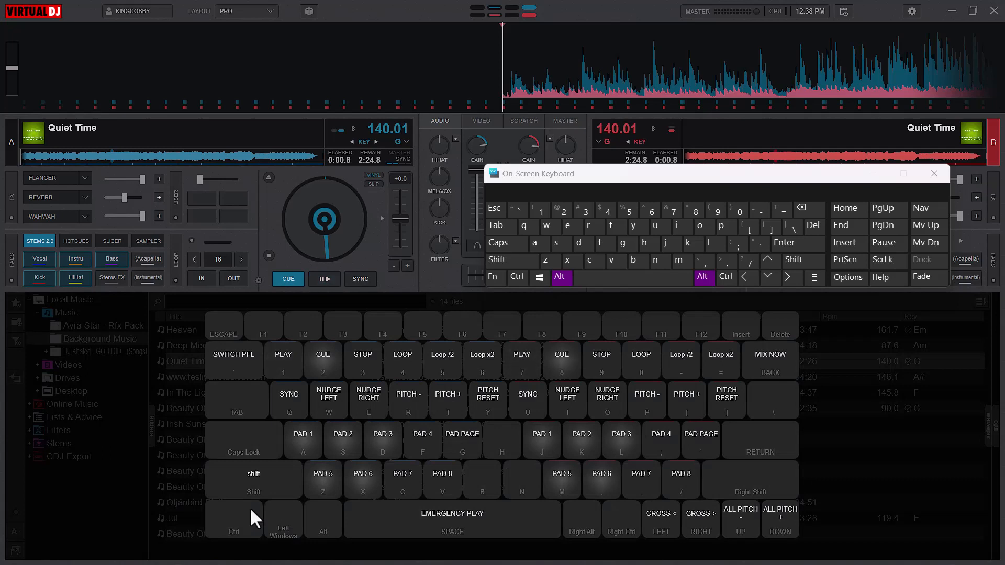
{"action": "mouse_move", "coordinate": [308, 433]}
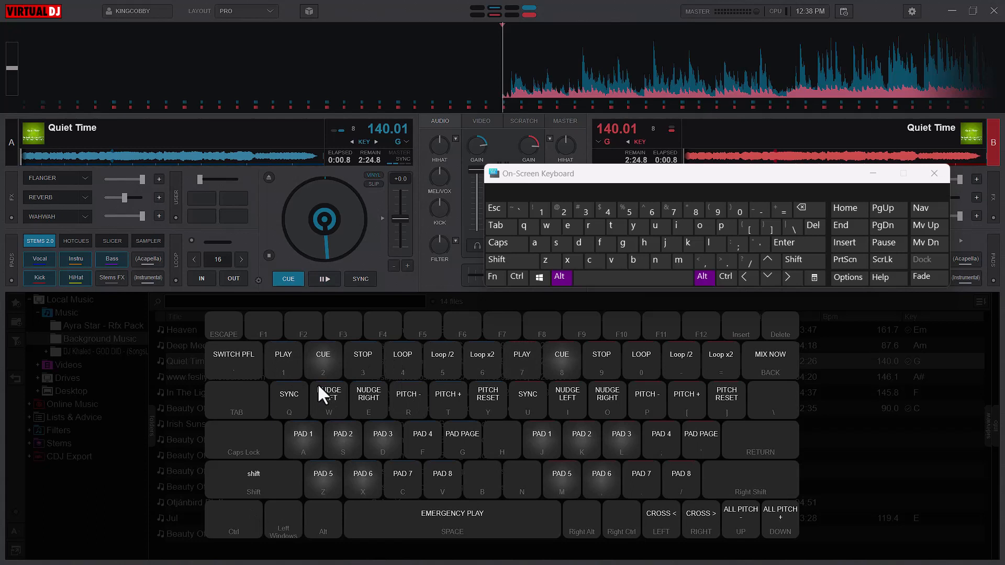
{"action": "mouse_move", "coordinate": [447, 422]}
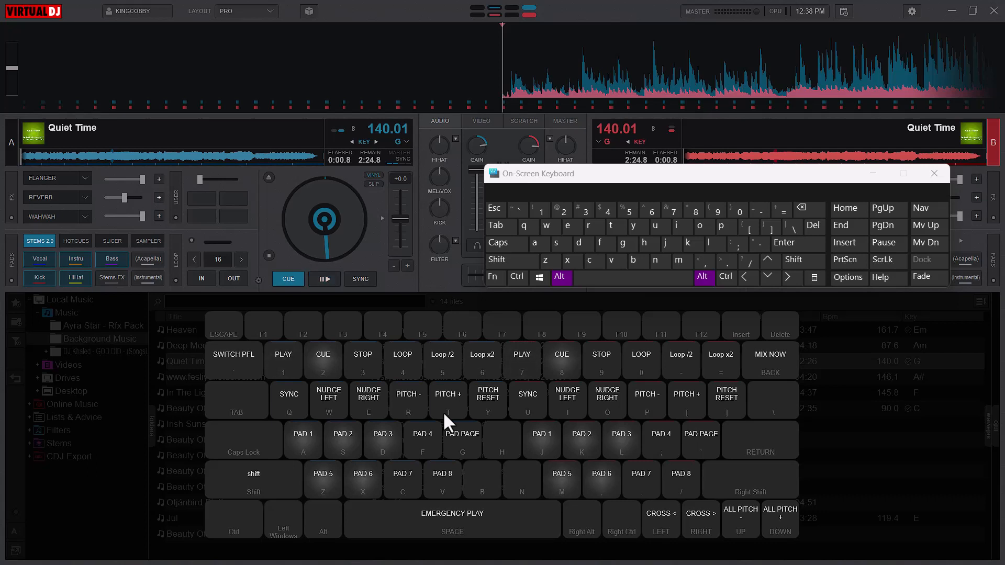
Step: Hold Alt on the on-screen keyboard to show the shortcut map over the browser
{"action": "left_click", "coordinate": [323, 278]}
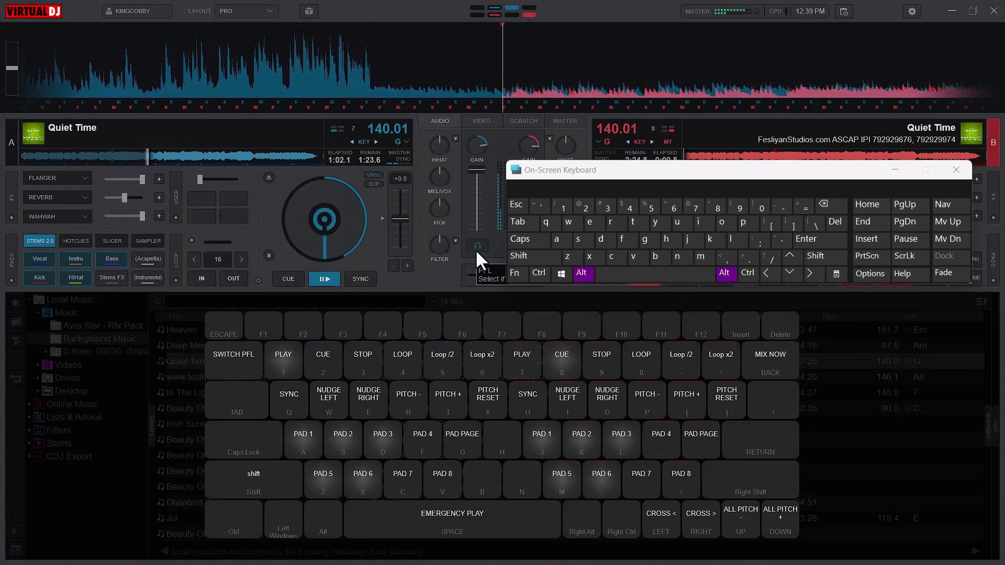
Step: Return deck A's Quiet Time to its start and release Alt to hide the map
{"action": "left_click", "coordinate": [288, 279]}
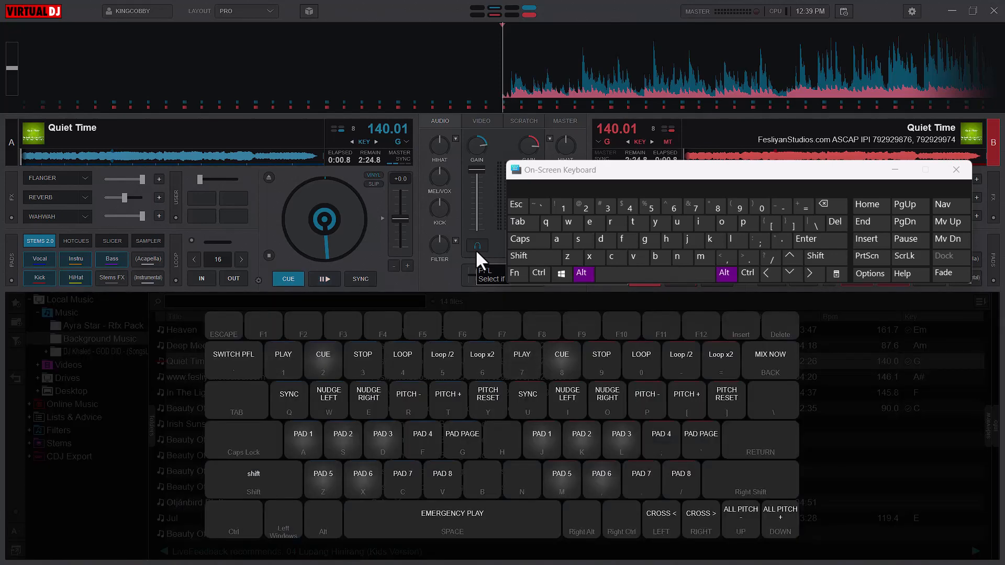
{"action": "left_click", "coordinate": [324, 279]}
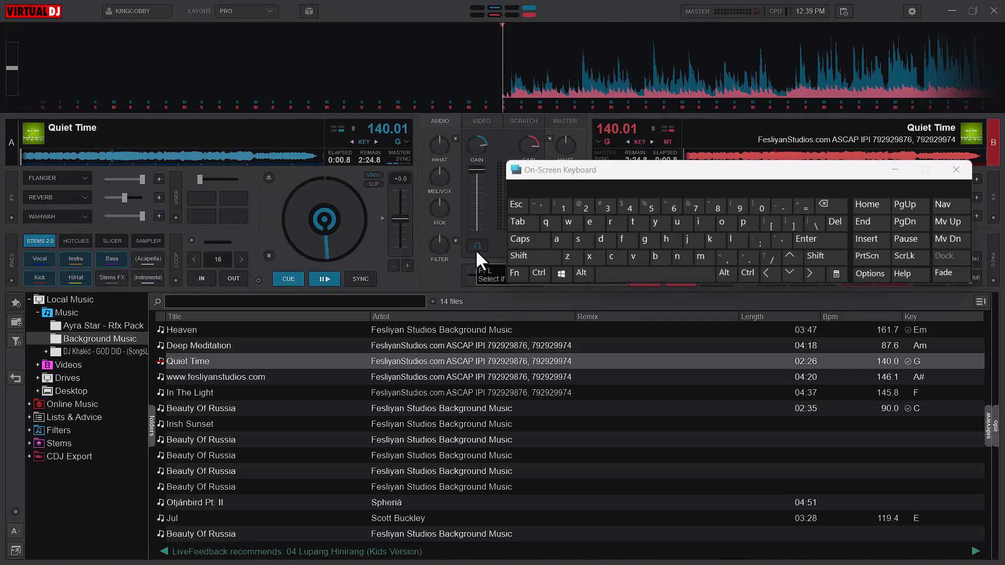
Step: Bring the keyboard-shortcut map back over the track list with Quiet Time paused
{"action": "left_click", "coordinate": [582, 274]}
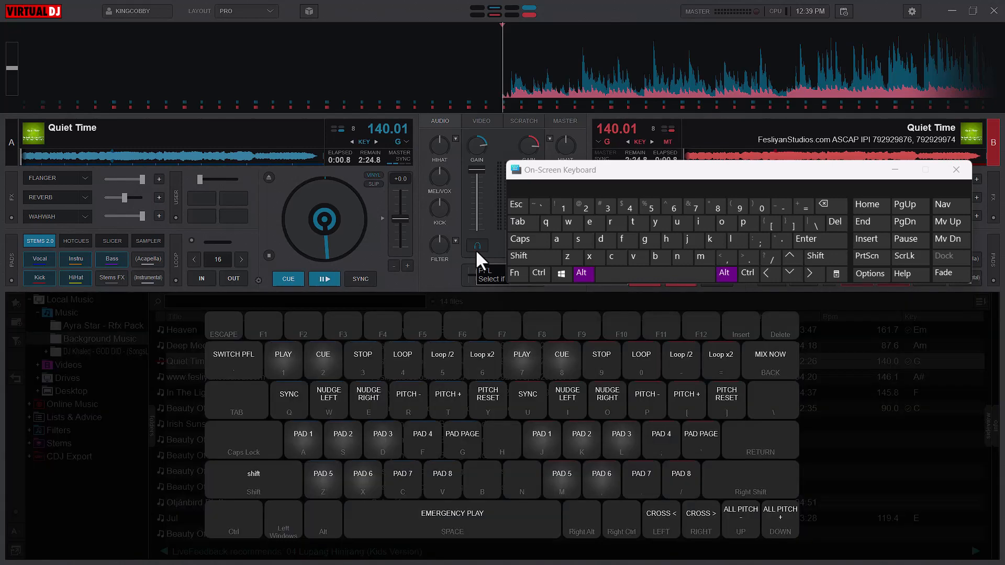
{"action": "mouse_move", "coordinate": [477, 365]}
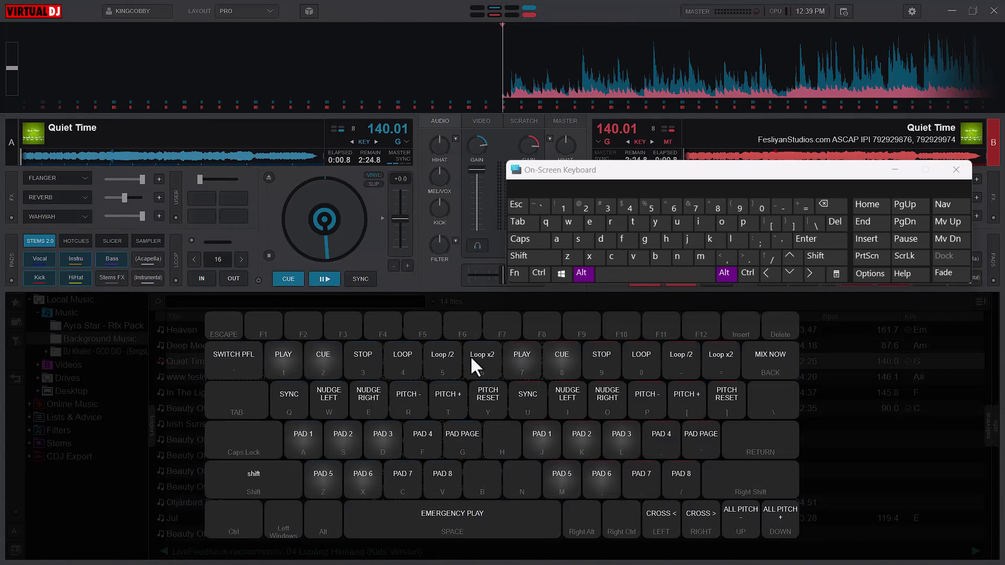
{"action": "mouse_move", "coordinate": [480, 389]}
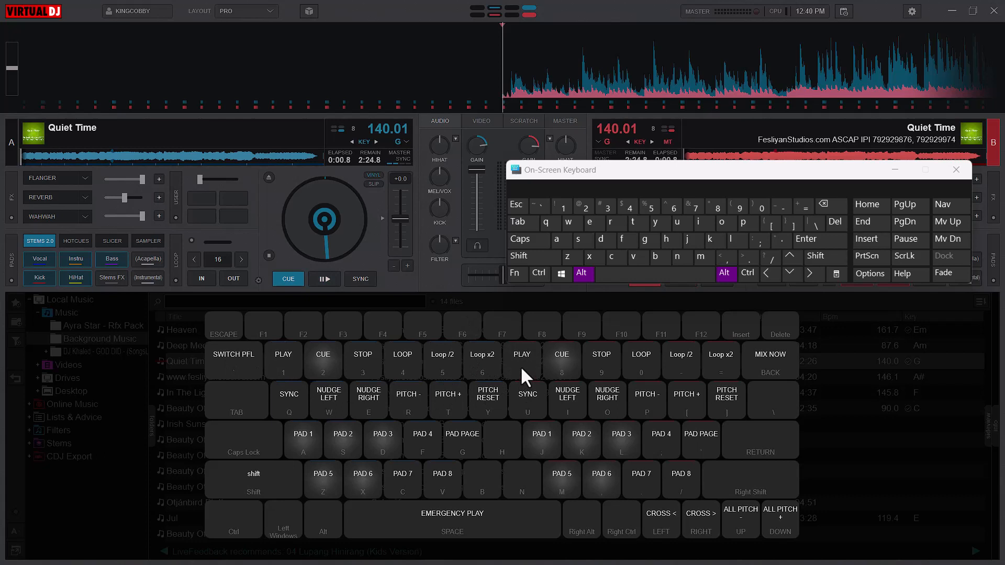
{"action": "mouse_move", "coordinate": [737, 376]}
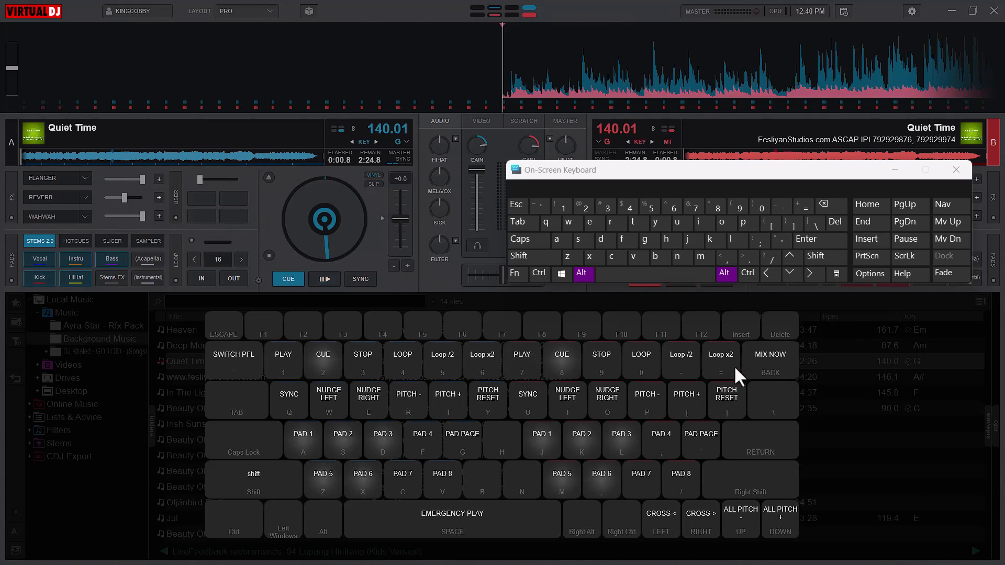
{"action": "mouse_move", "coordinate": [727, 382]}
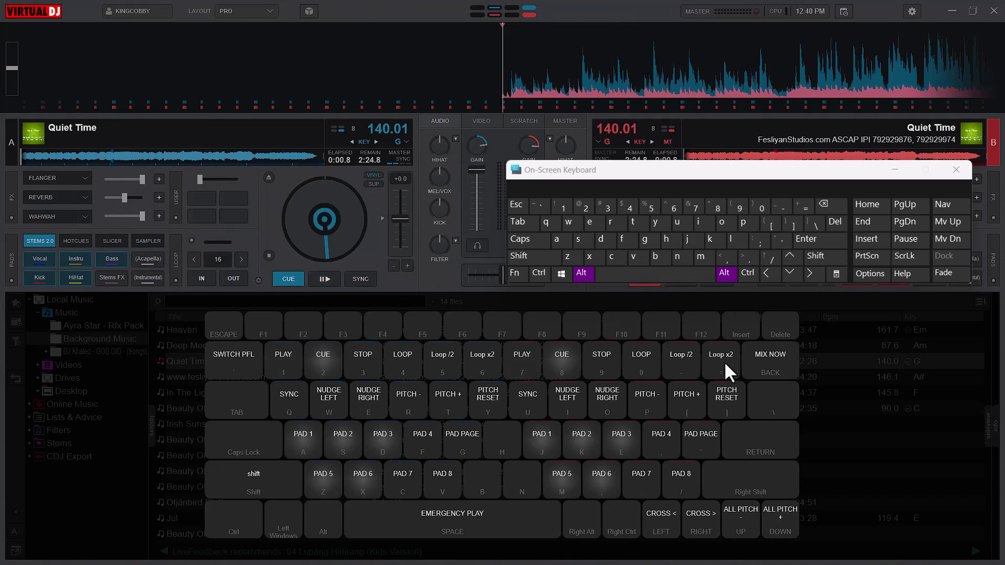
{"action": "mouse_move", "coordinate": [340, 416]}
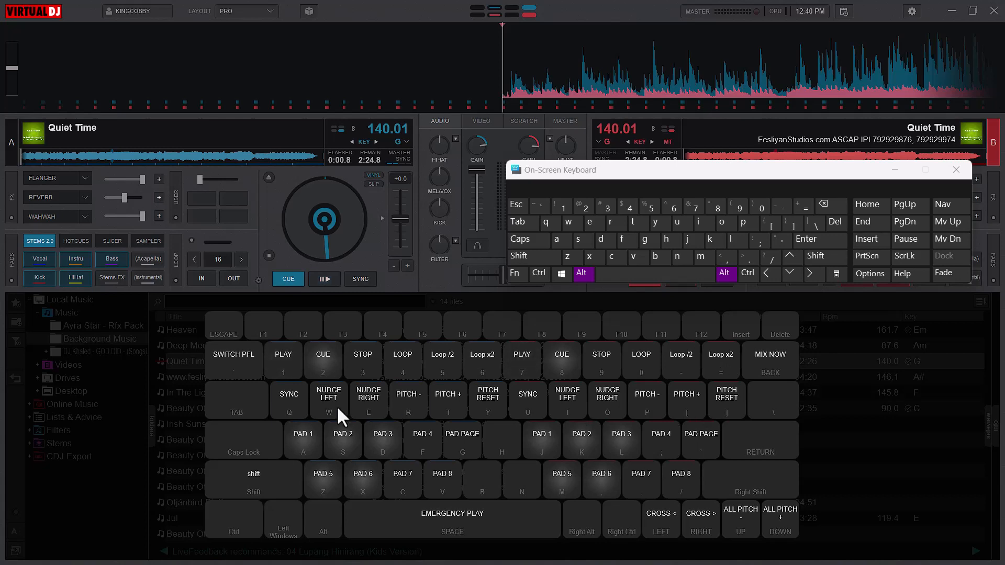
{"action": "mouse_move", "coordinate": [452, 419]}
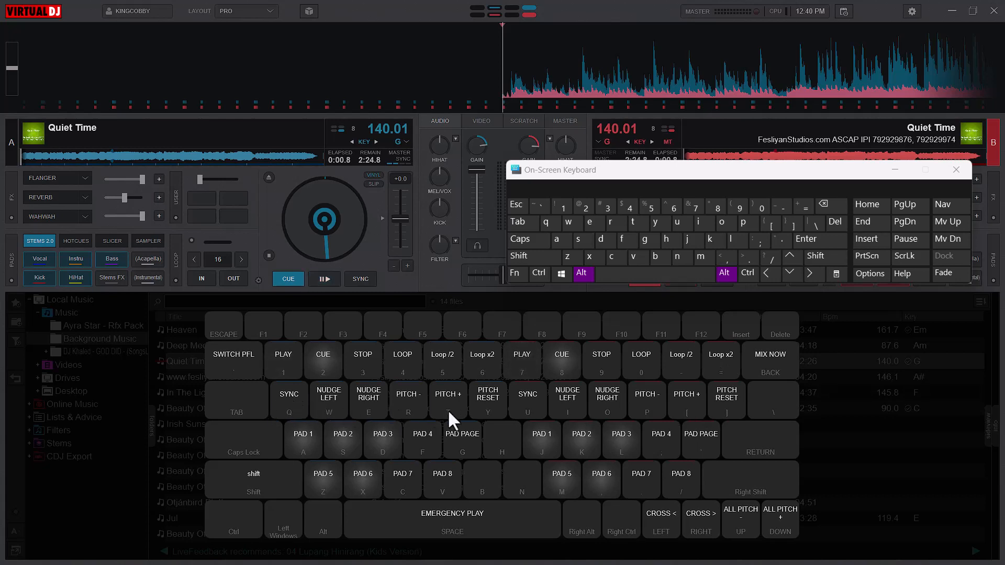
{"action": "mouse_move", "coordinate": [308, 426]}
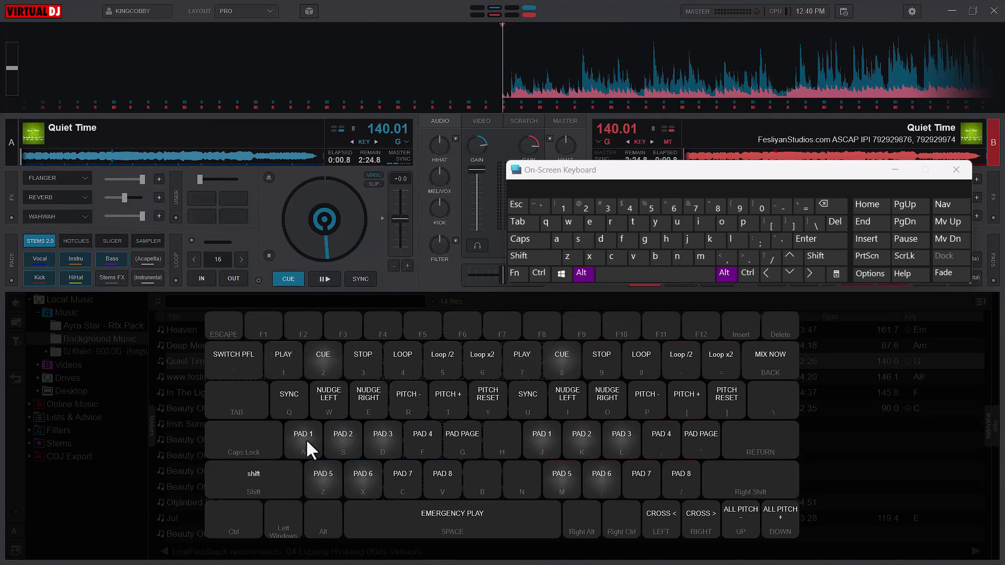
{"action": "mouse_move", "coordinate": [488, 451]}
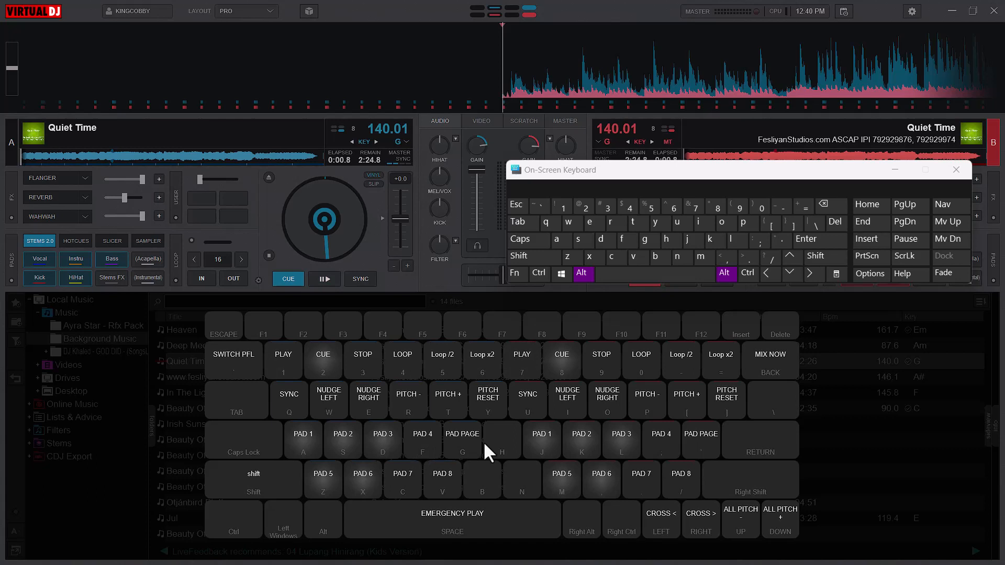
{"action": "mouse_move", "coordinate": [340, 500]}
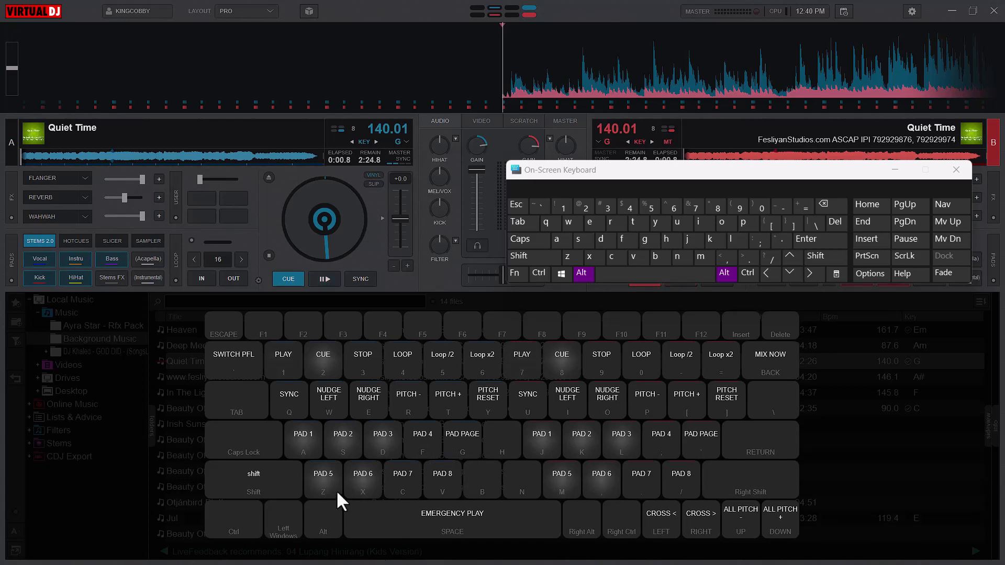
{"action": "mouse_move", "coordinate": [332, 458]}
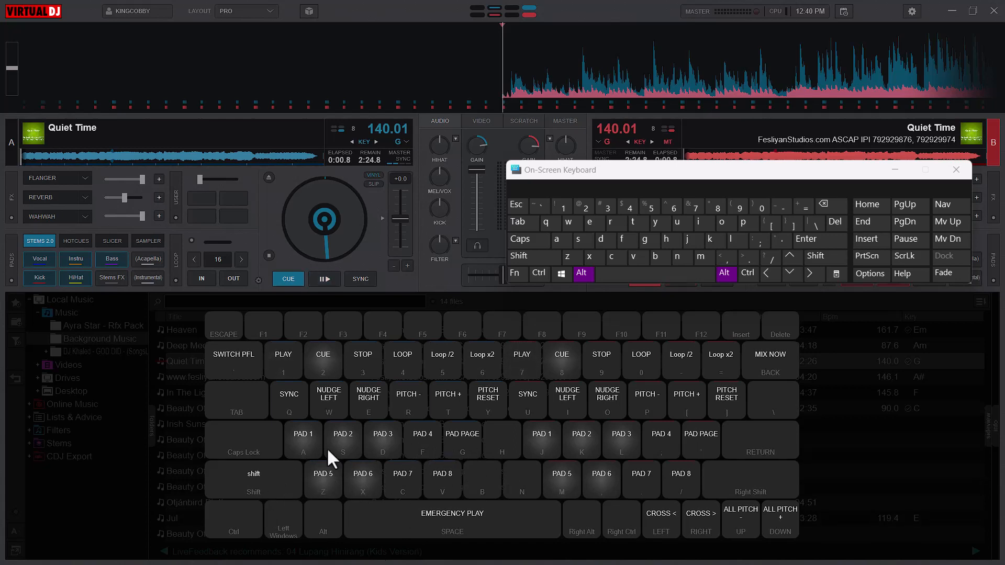
{"action": "mouse_move", "coordinate": [422, 490]}
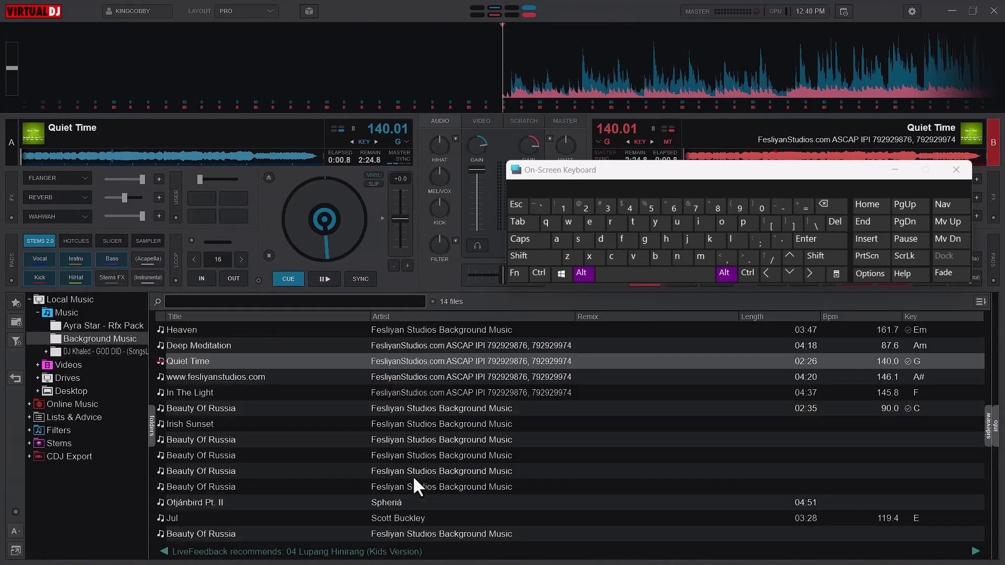
Step: Show the Alt overlay listing CUE, PLAY, PITCH and PAD shortcuts again
{"action": "left_click", "coordinate": [324, 278]}
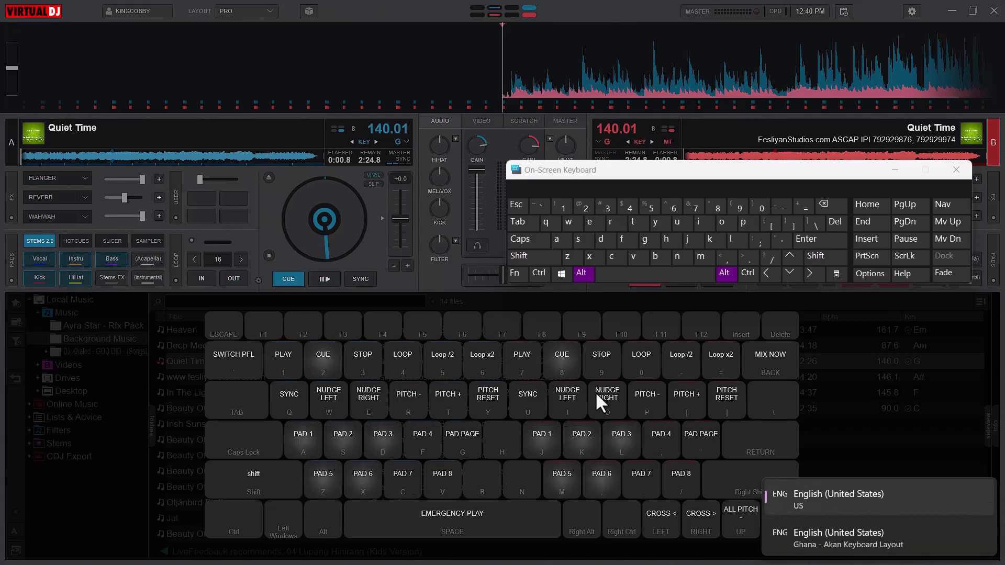
{"action": "mouse_move", "coordinate": [723, 433]}
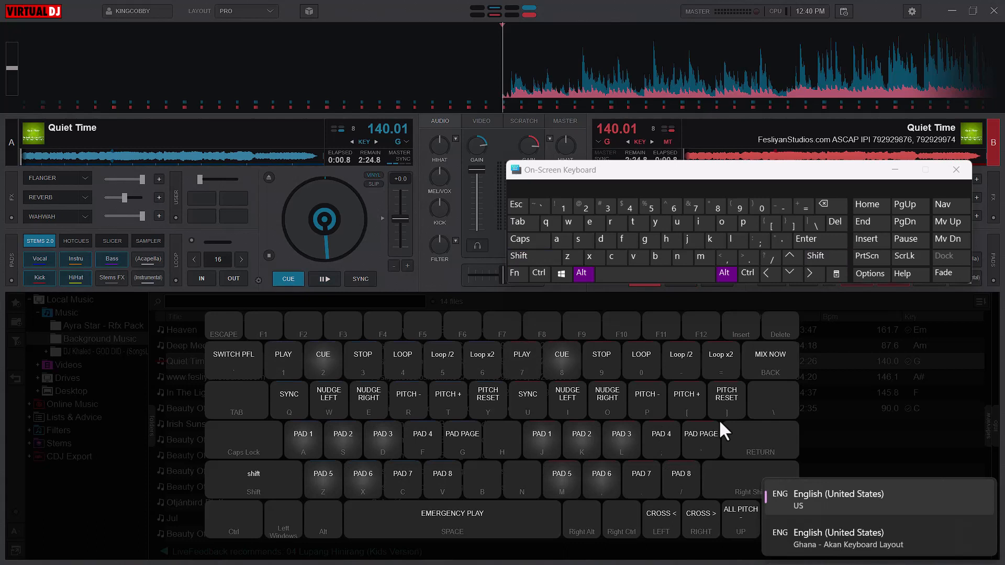
Step: View the Alt+Shift and Alt+Ctrl shortcut overlays, then close them to reveal both decks
{"action": "left_click", "coordinate": [534, 256]}
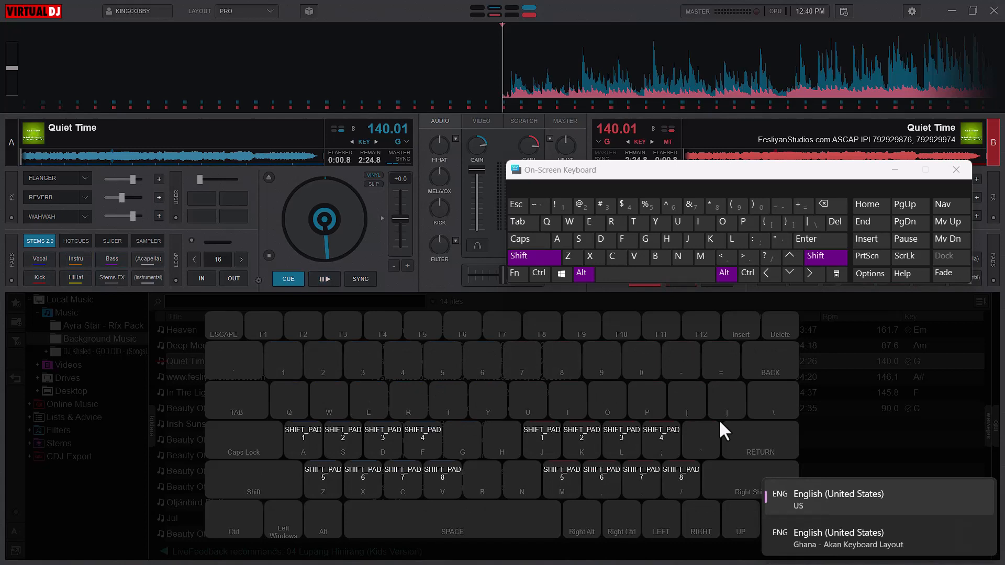
{"action": "mouse_move", "coordinate": [373, 481]}
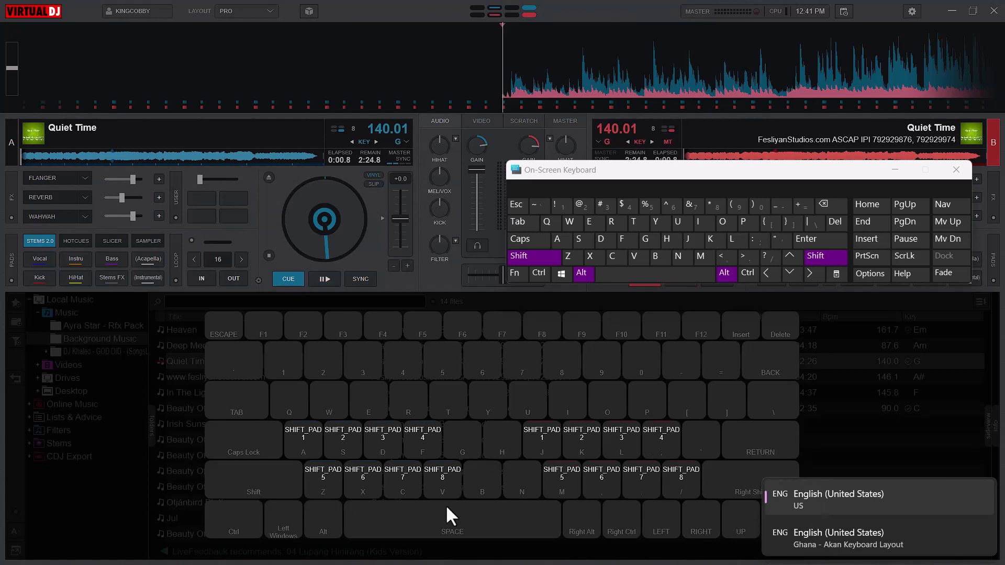
{"action": "mouse_move", "coordinate": [440, 499]}
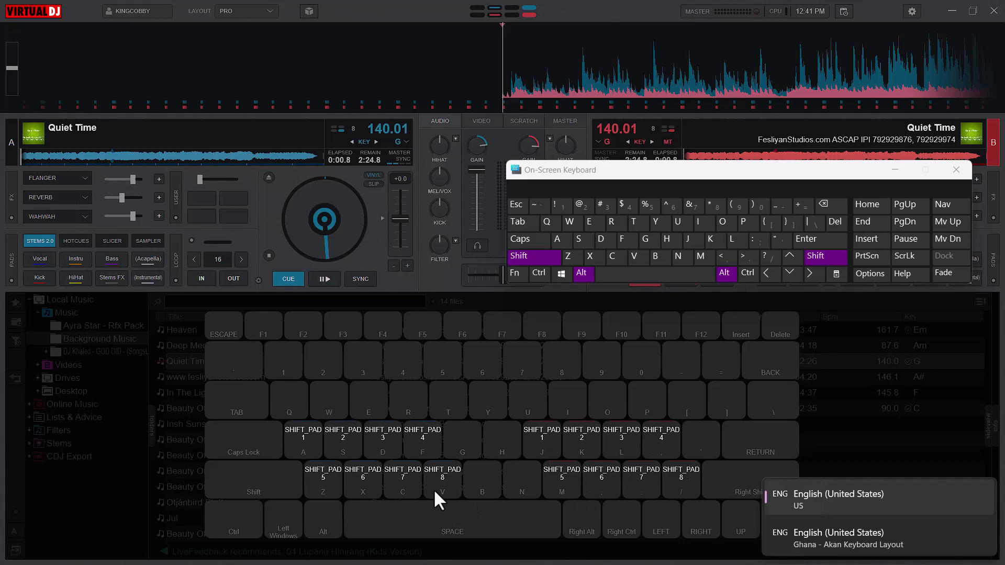
{"action": "left_click", "coordinate": [324, 279]}
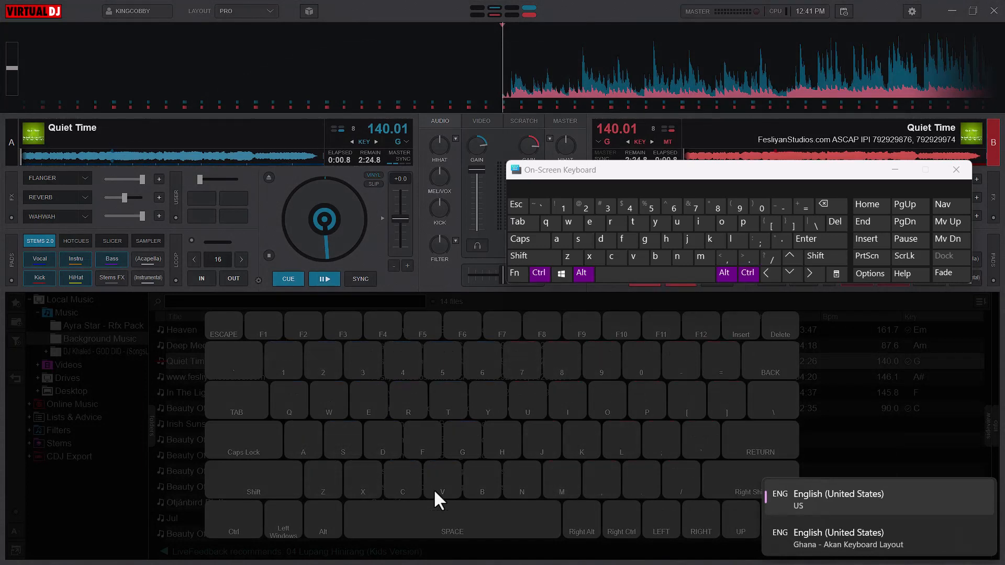
{"action": "mouse_move", "coordinate": [436, 484]}
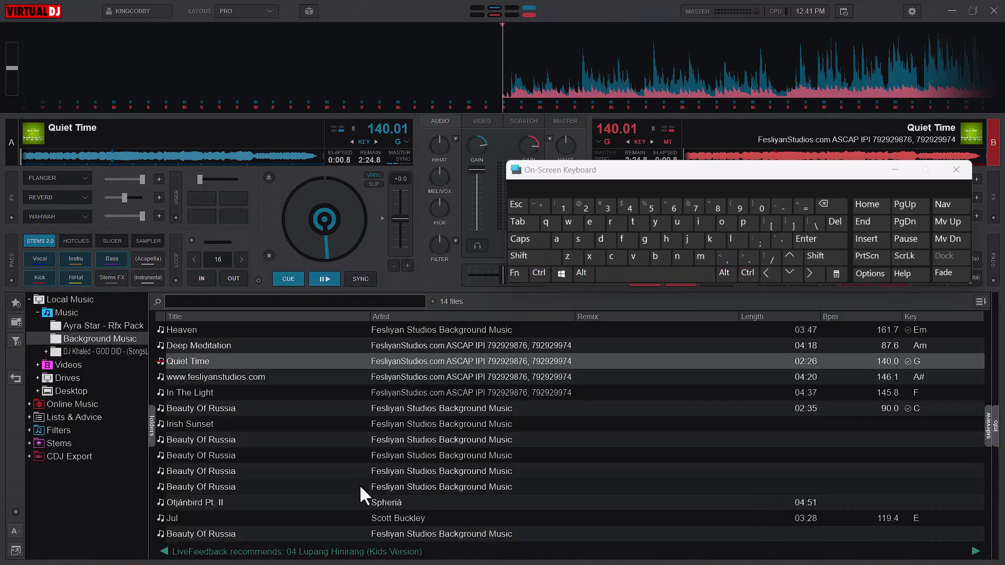
{"action": "left_click", "coordinate": [955, 169]}
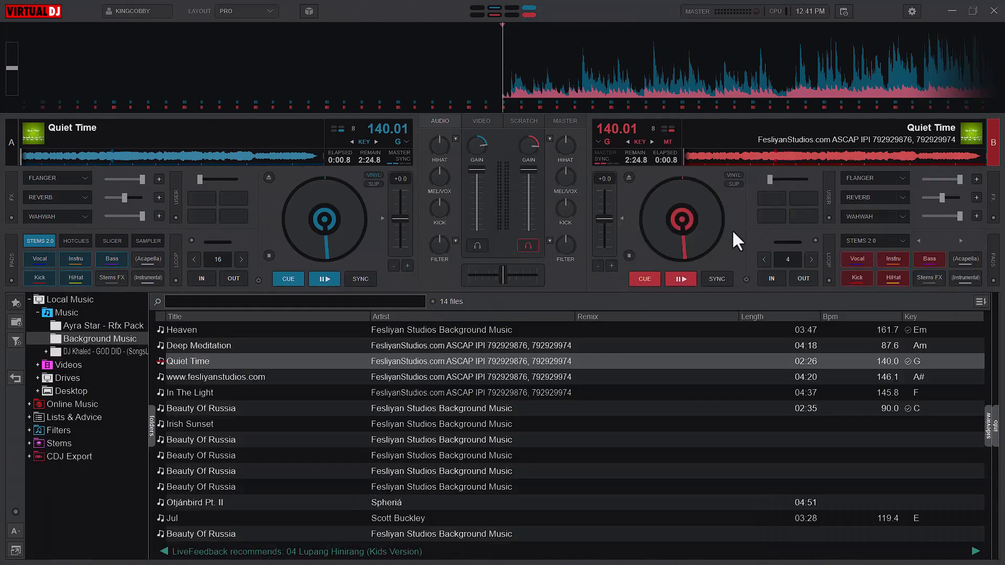
{"action": "mouse_move", "coordinate": [728, 240]}
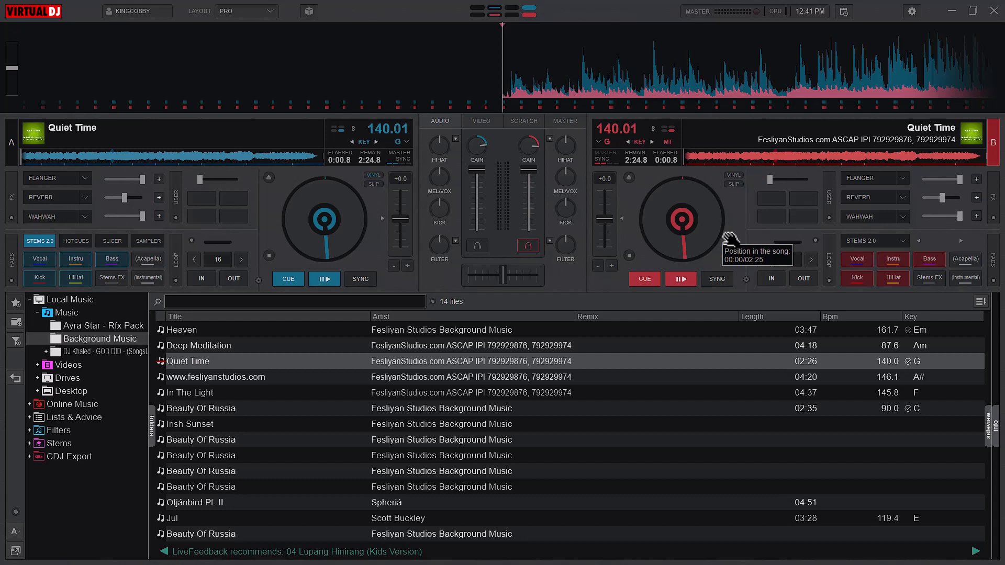